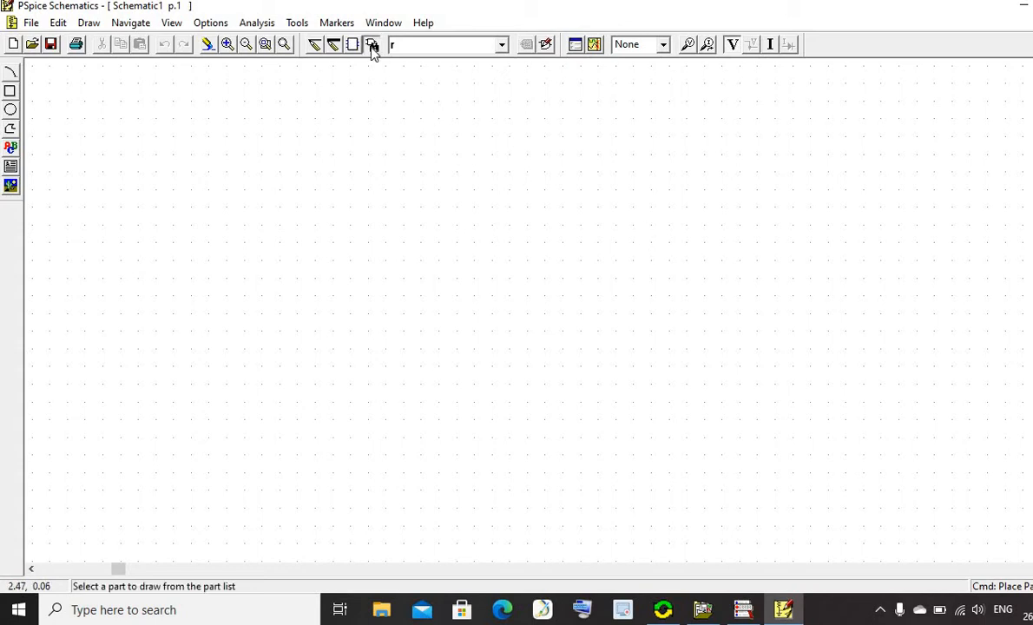
Place six 1k resistors R1–R6 from the Part Browser: R1, R2 horizontal, R3–R6 vertical.
left_click(372, 45)
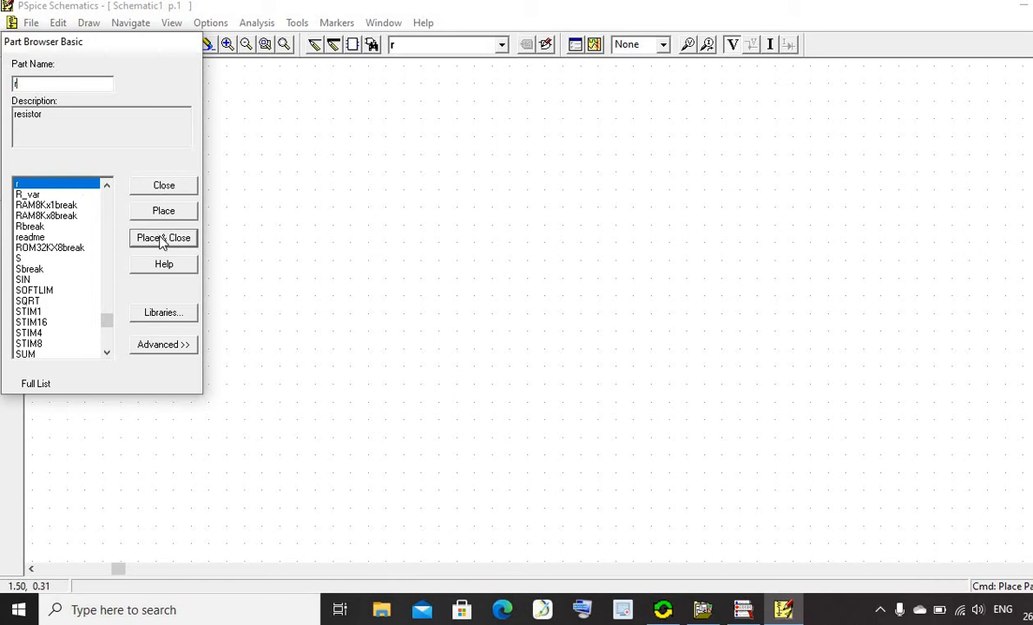
left_click(163, 237)
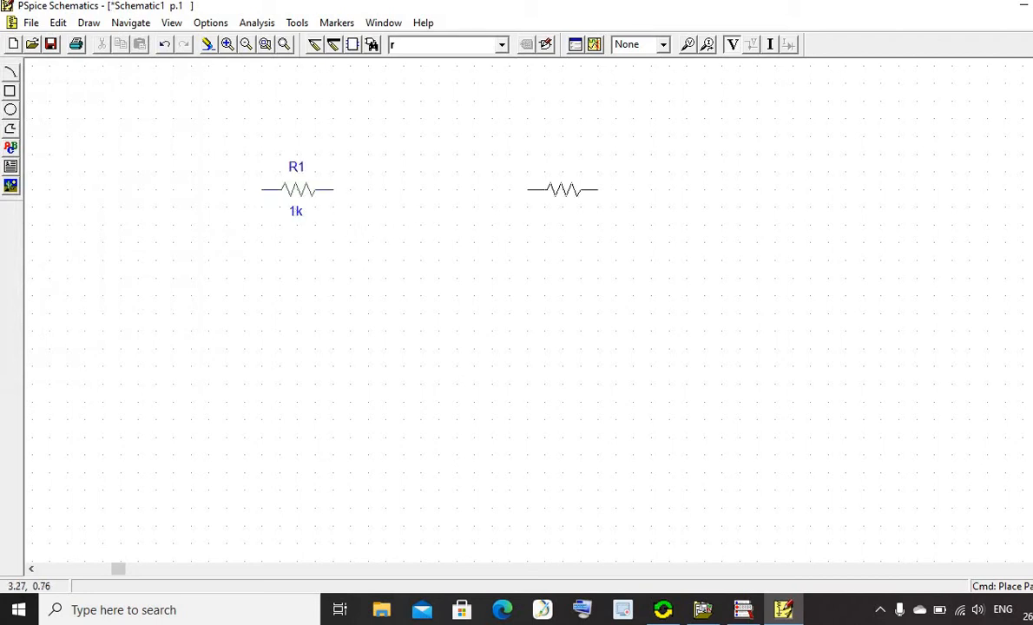
left_click(560, 189)
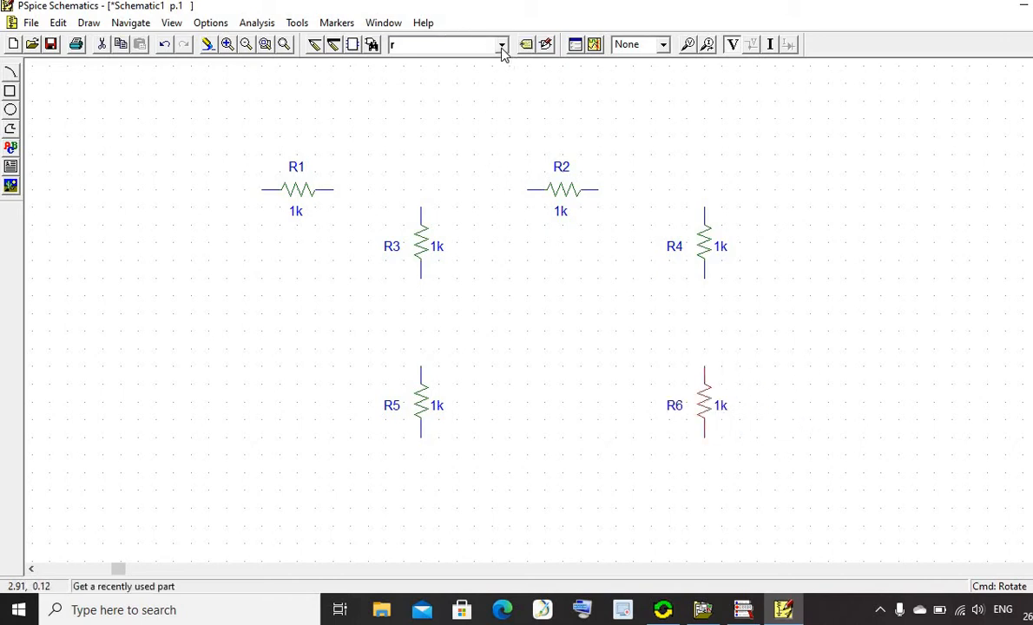
Place three 0V VDC sources V1–V3, with V3 settled between R5 and R6.
left_click(502, 44)
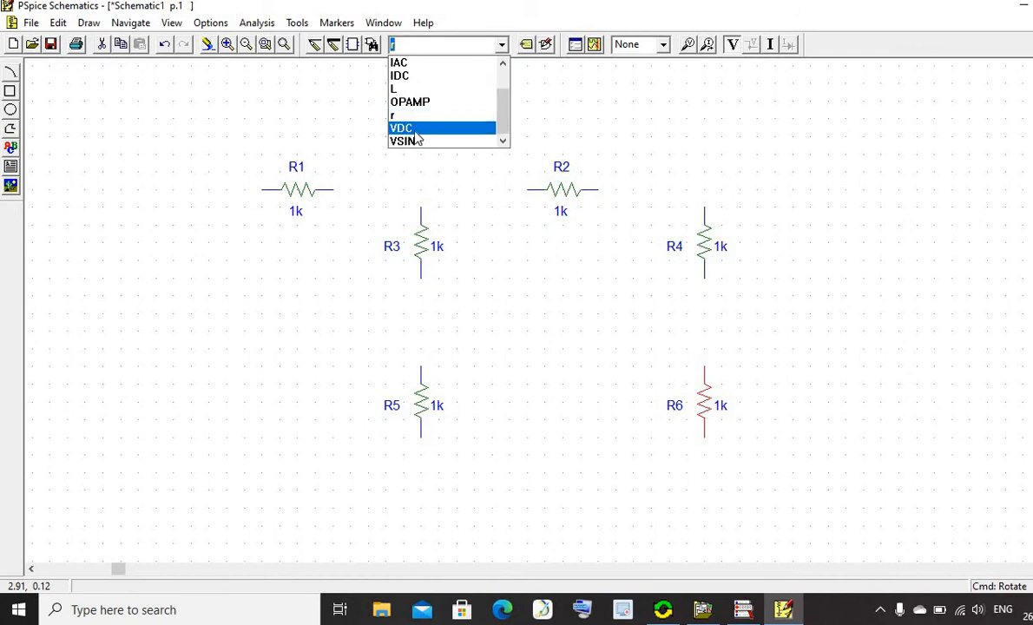
left_click(401, 127)
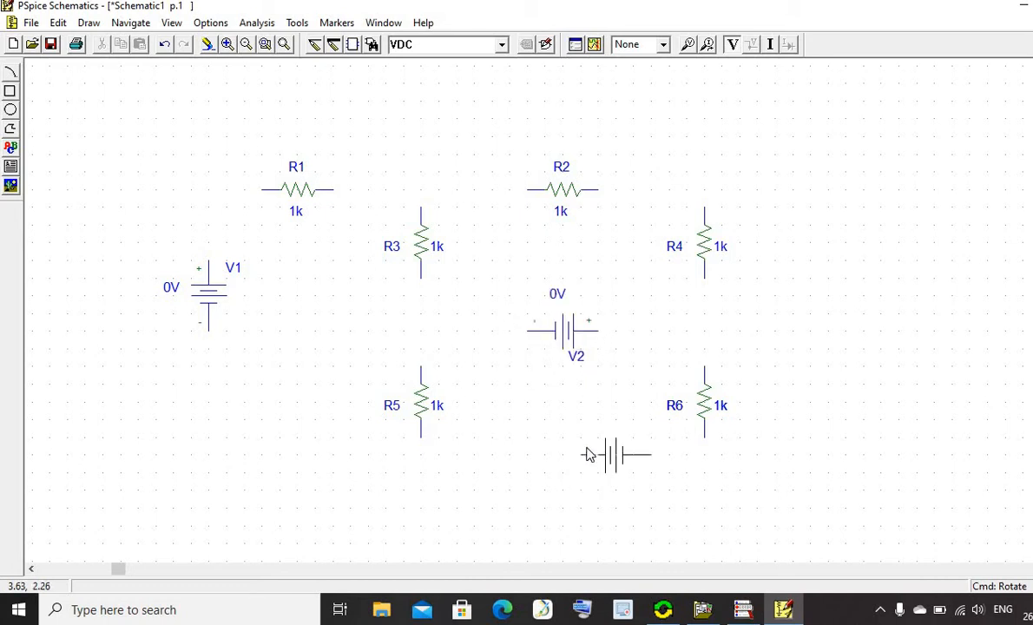
left_click_drag(616, 453, 577, 439)
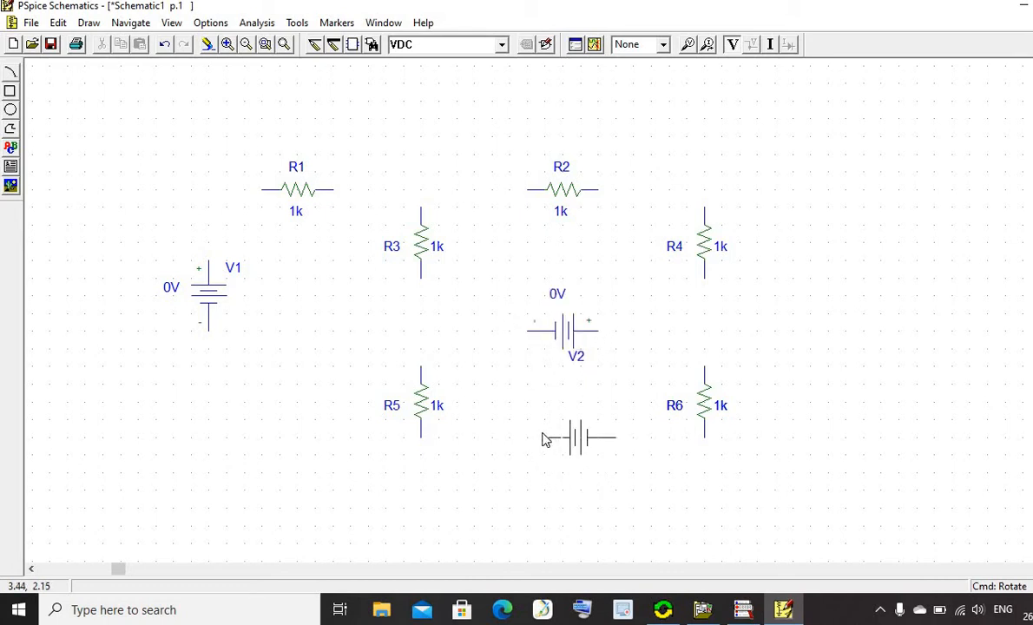
left_click_drag(575, 439, 575, 456)
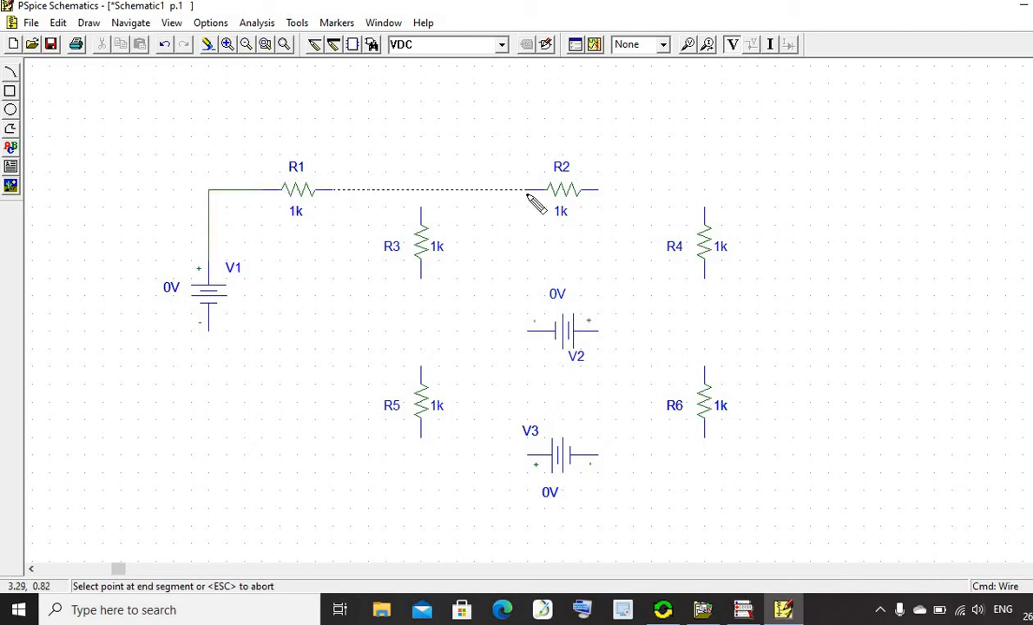
Wire R1 to R2 and all other terminals, joining V2 to the R4–R6 node.
left_click(525, 189)
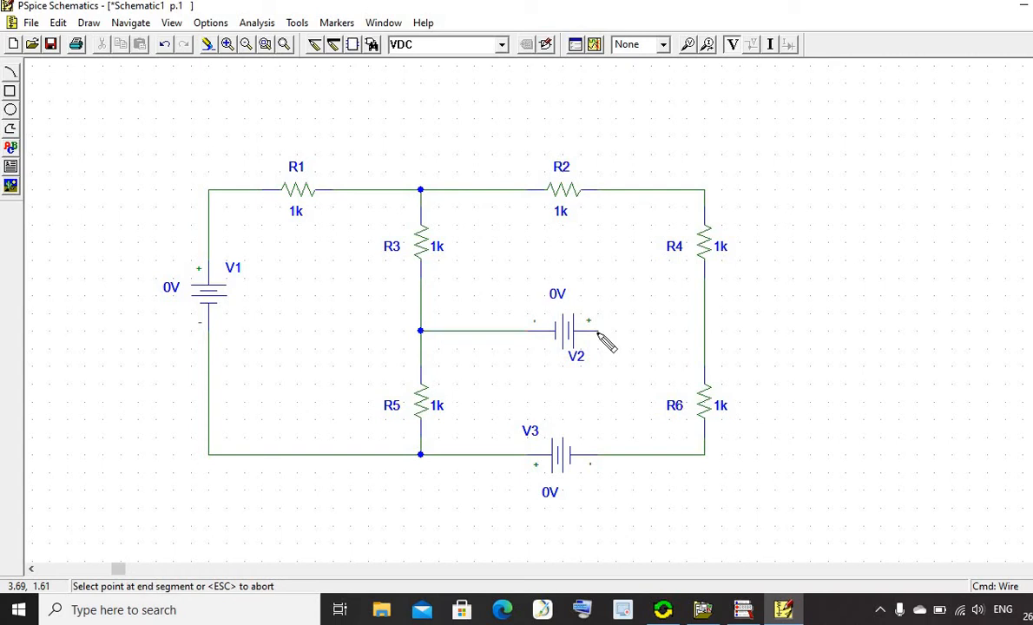
left_click(704, 330)
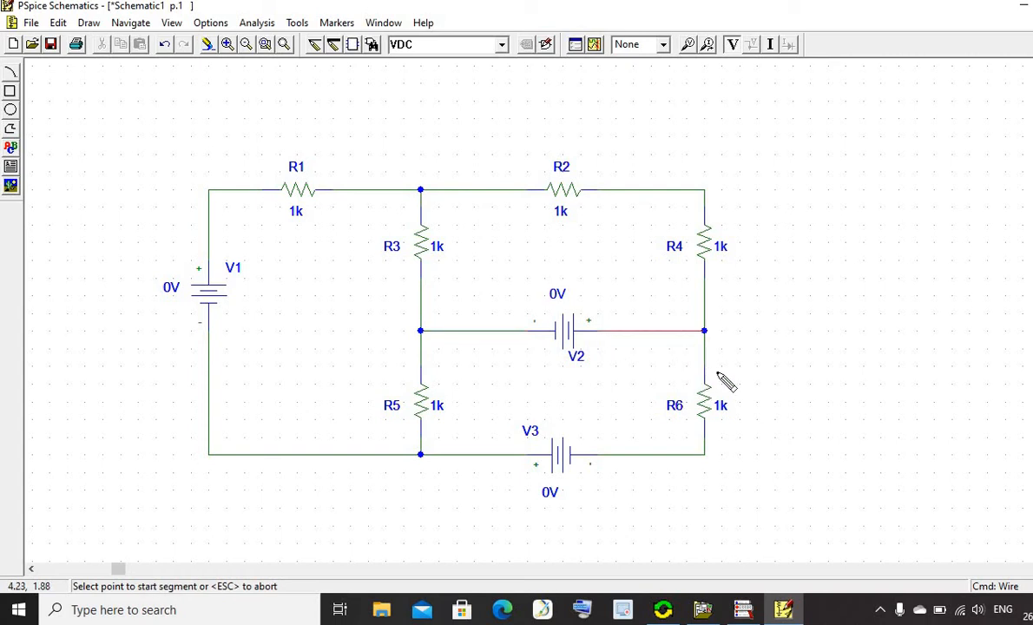
left_click(703, 330)
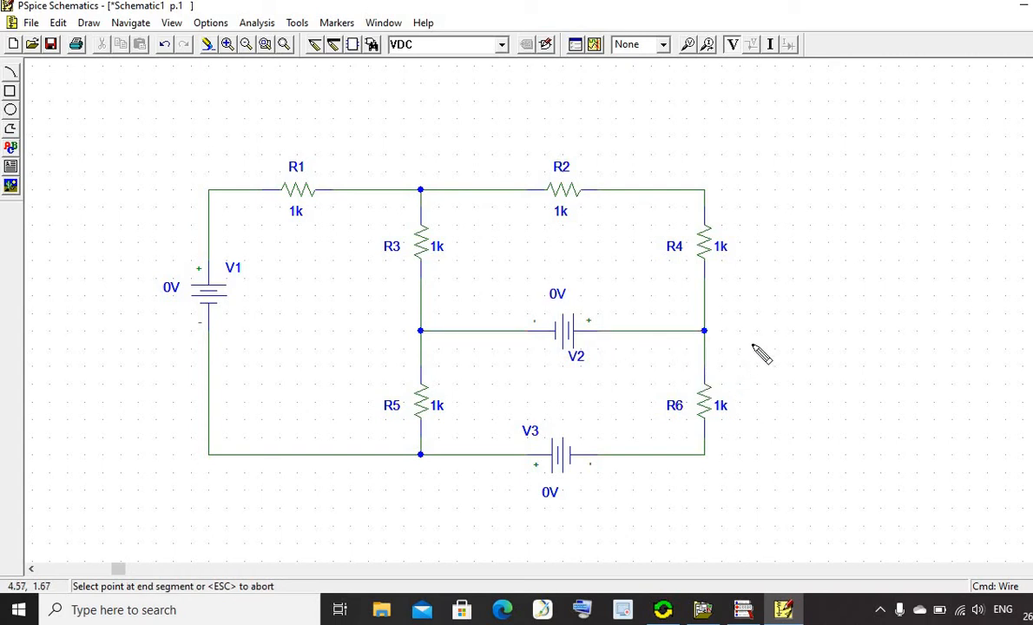
mouse_move(758, 339)
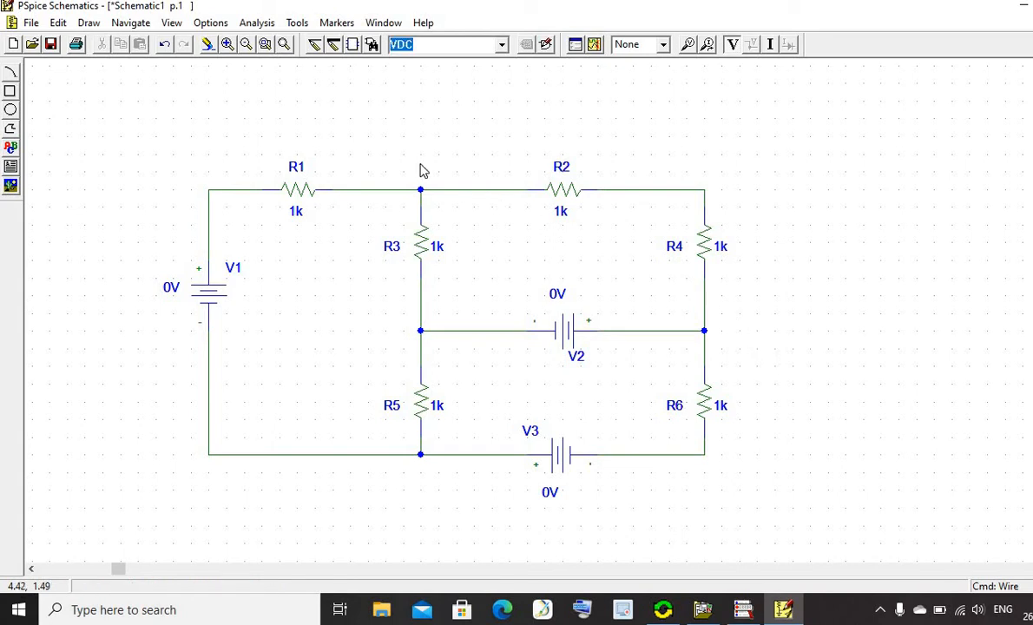
mouse_move(415, 150)
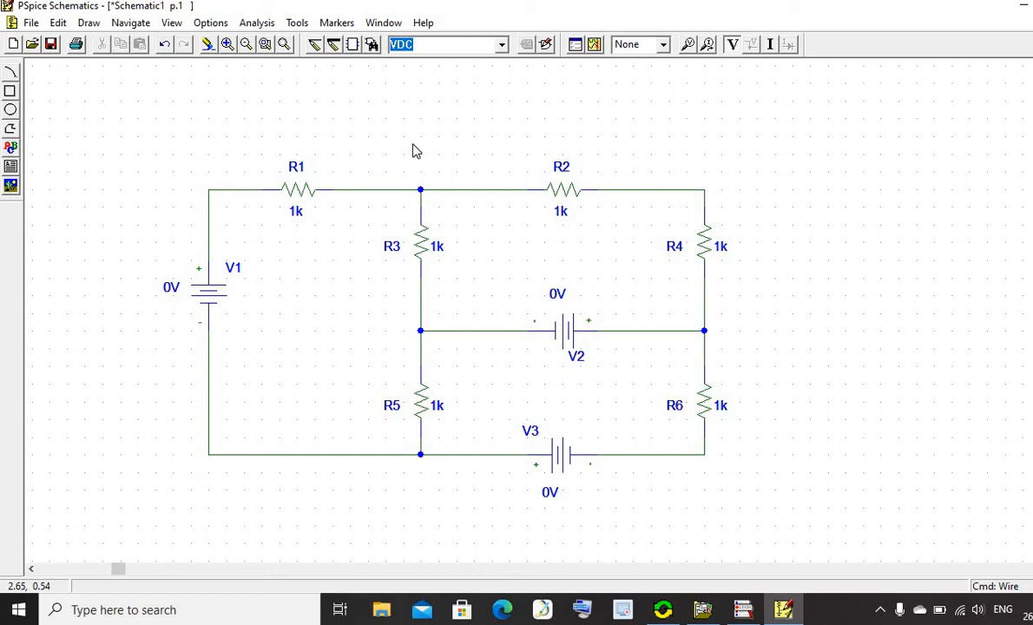
Place a GND_EARTH symbol on the bottom wire just left of R5.
left_click(501, 44)
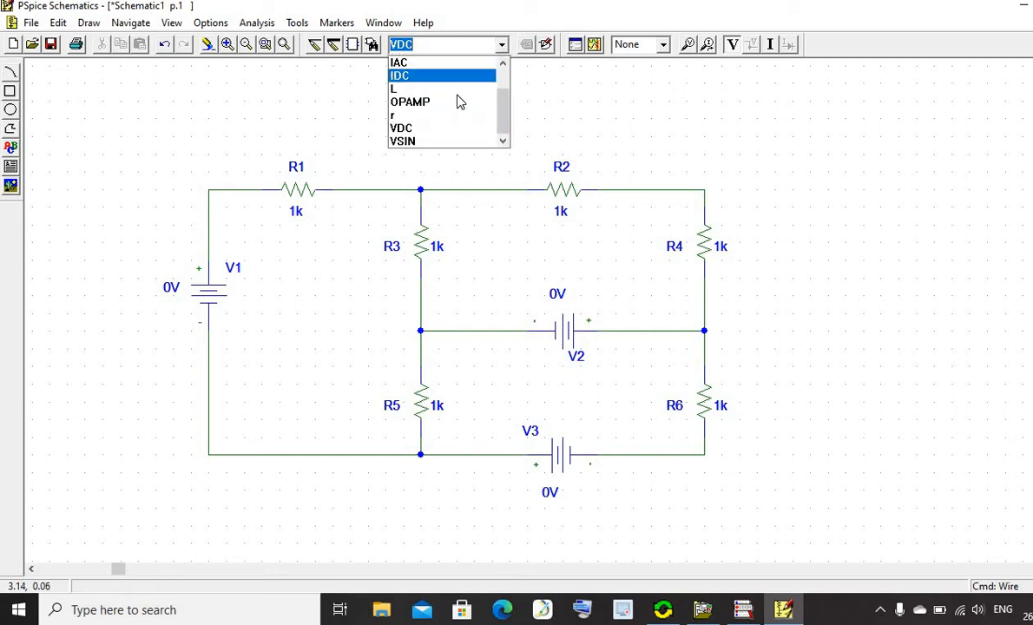
left_click(447, 44)
type("GND_EARTH")
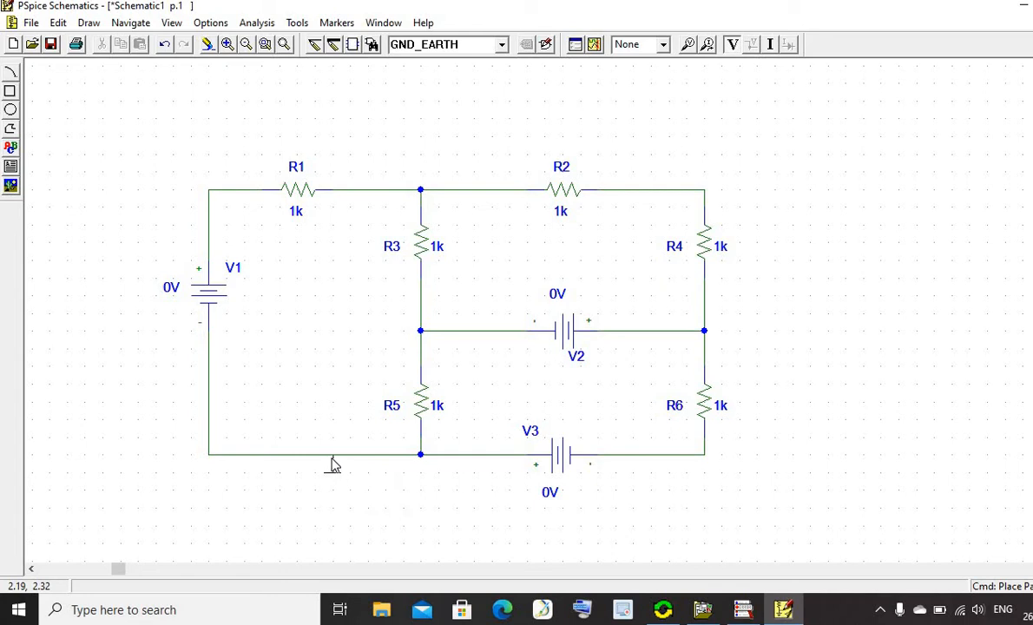
left_click(332, 460)
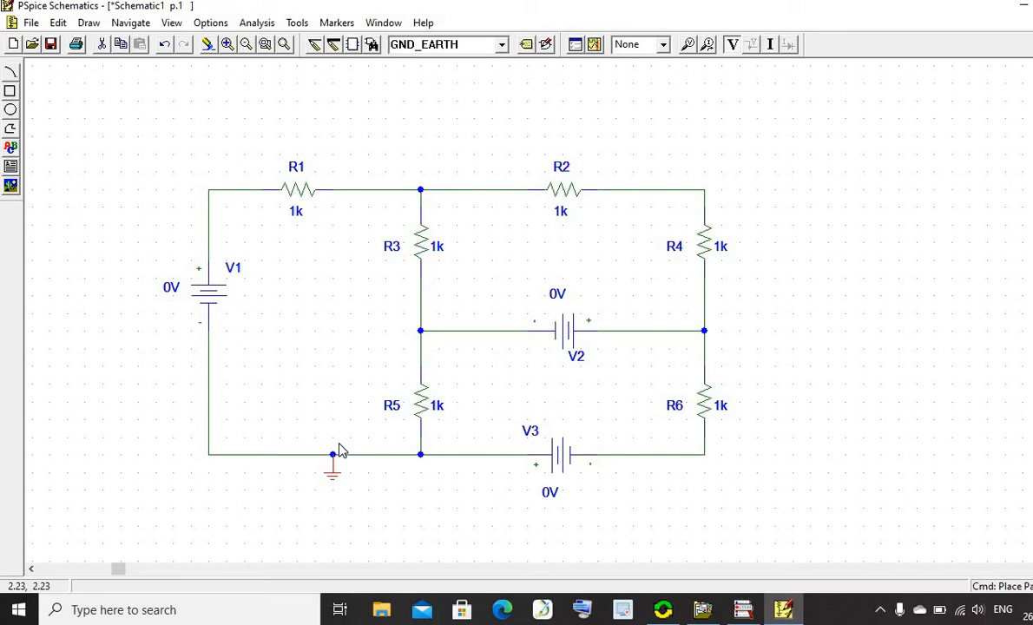
Set the source DC values to V1 = 10V, V2 = 5V and V3 = 20V.
double_click(208, 291)
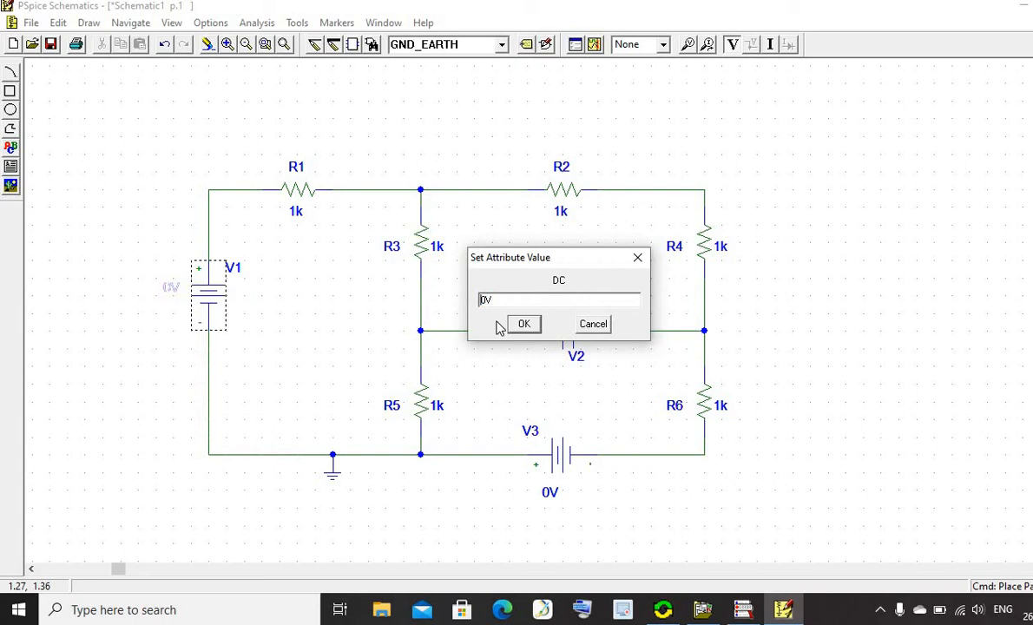
left_click(523, 323)
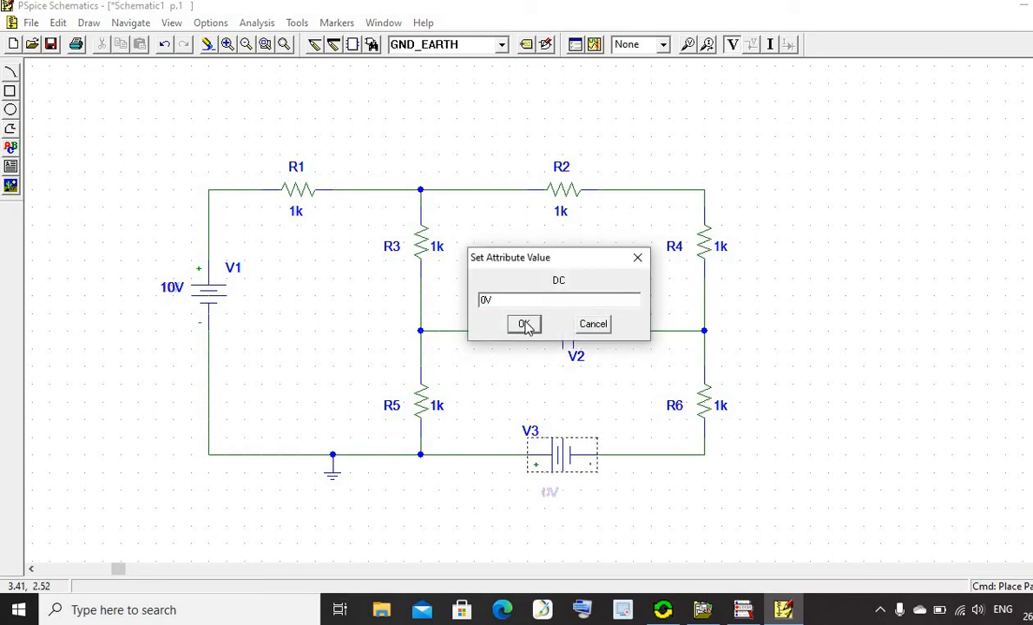
type("20V")
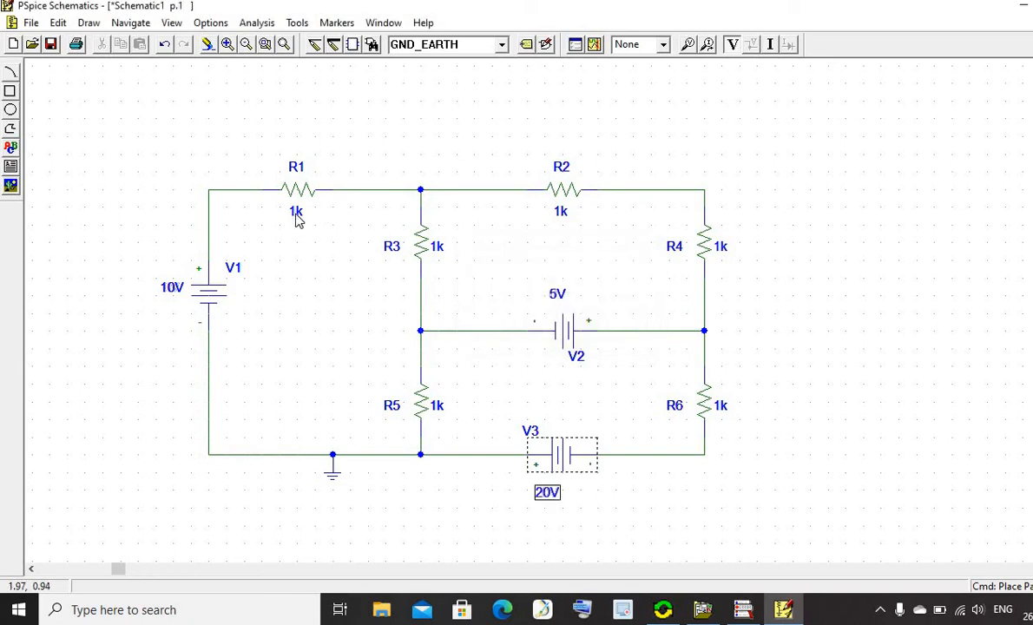
Set resistor values R1 = 1, R2 = 2, R4 = 5, R3 = 3, R5 = 6 and R6 = 4.
double_click(295, 211)
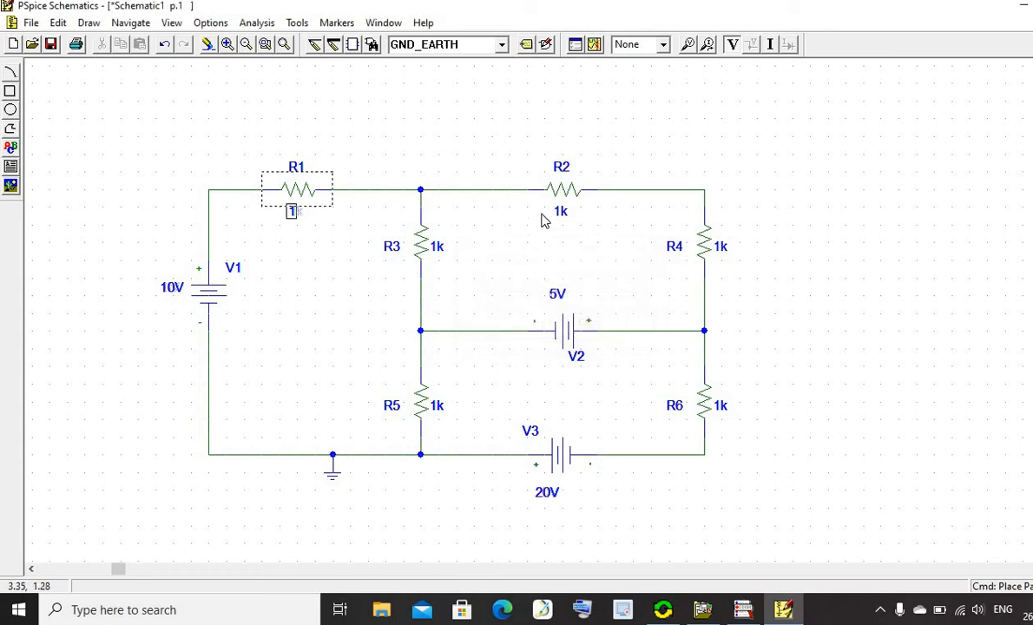
mouse_move(564, 217)
type("2")
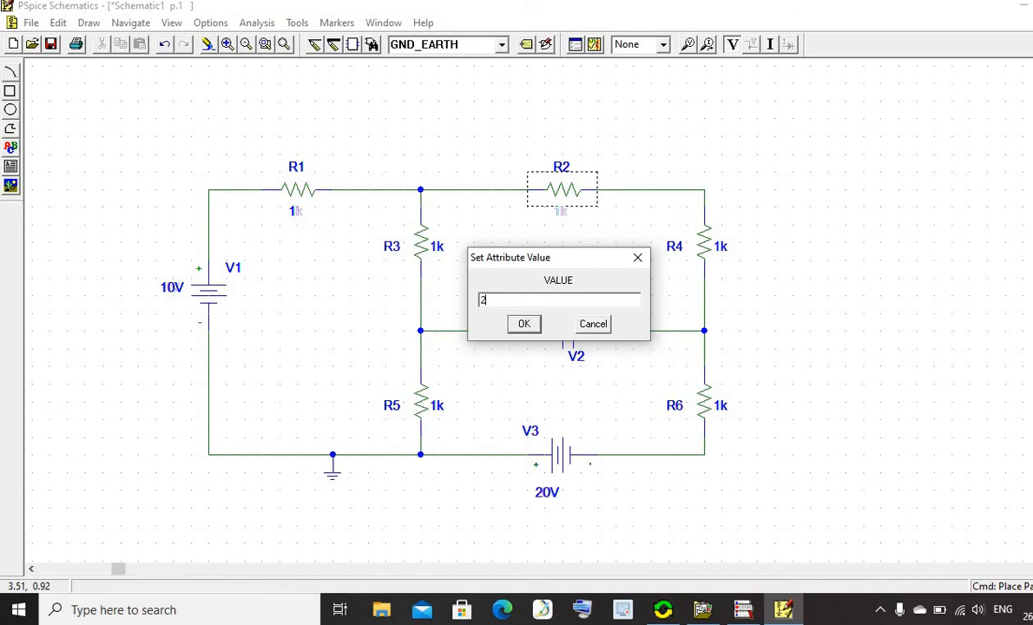
left_click(523, 323)
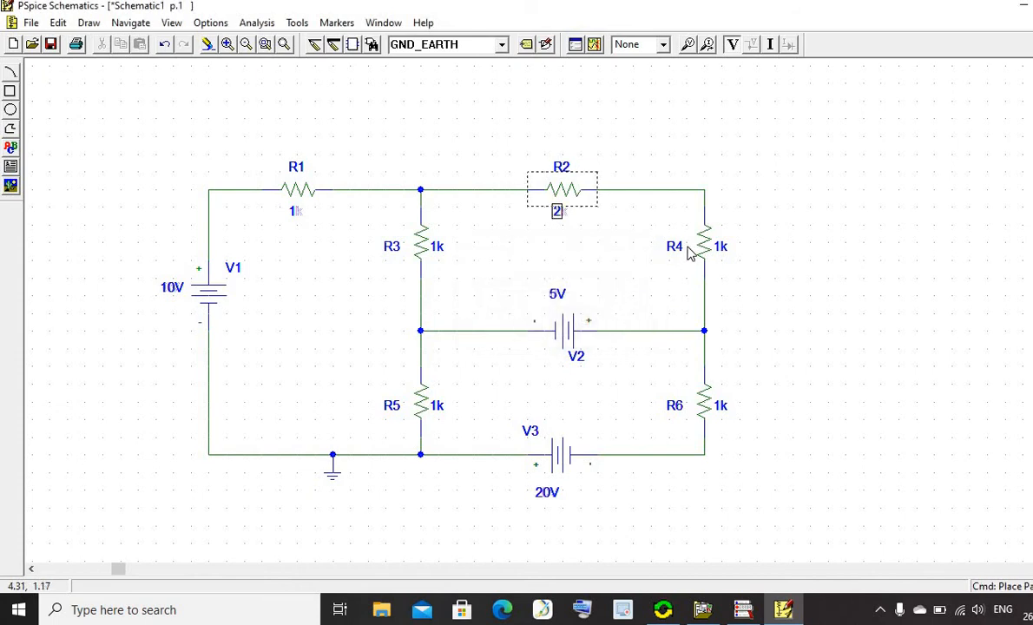
double_click(719, 246)
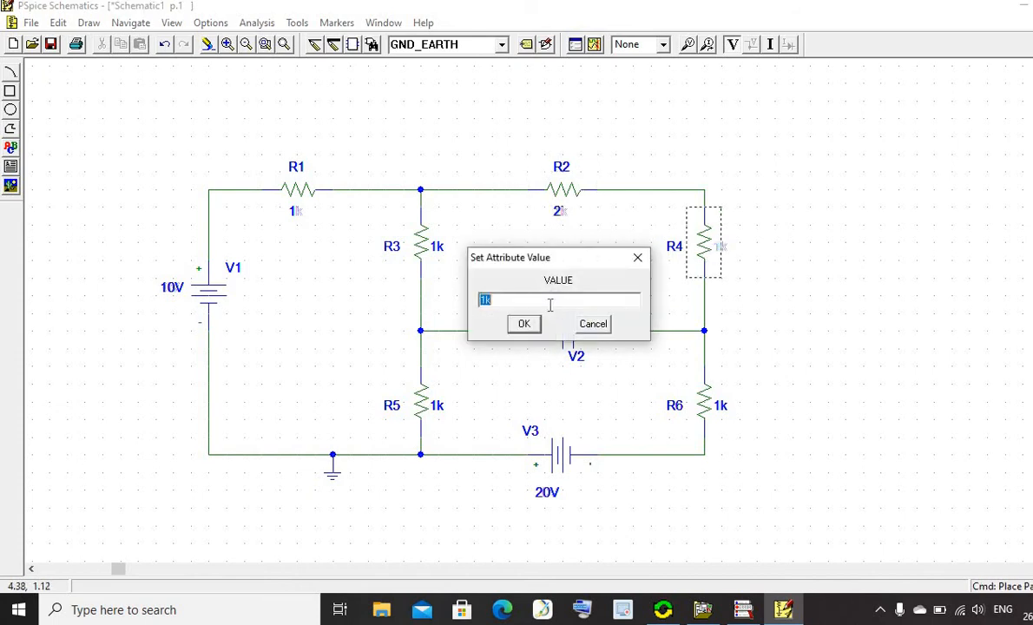
type("5")
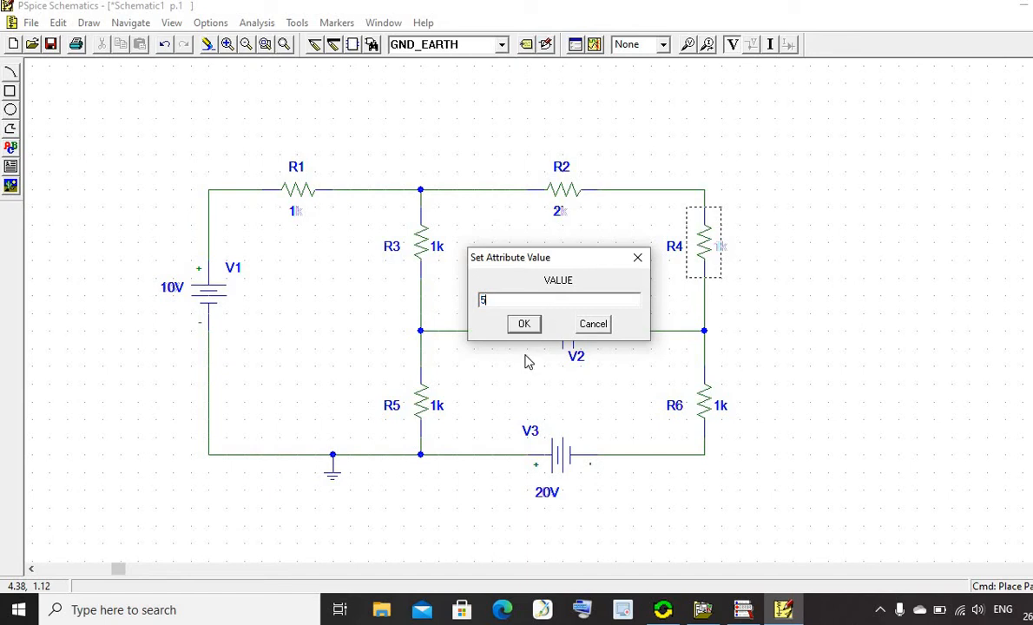
left_click(523, 323)
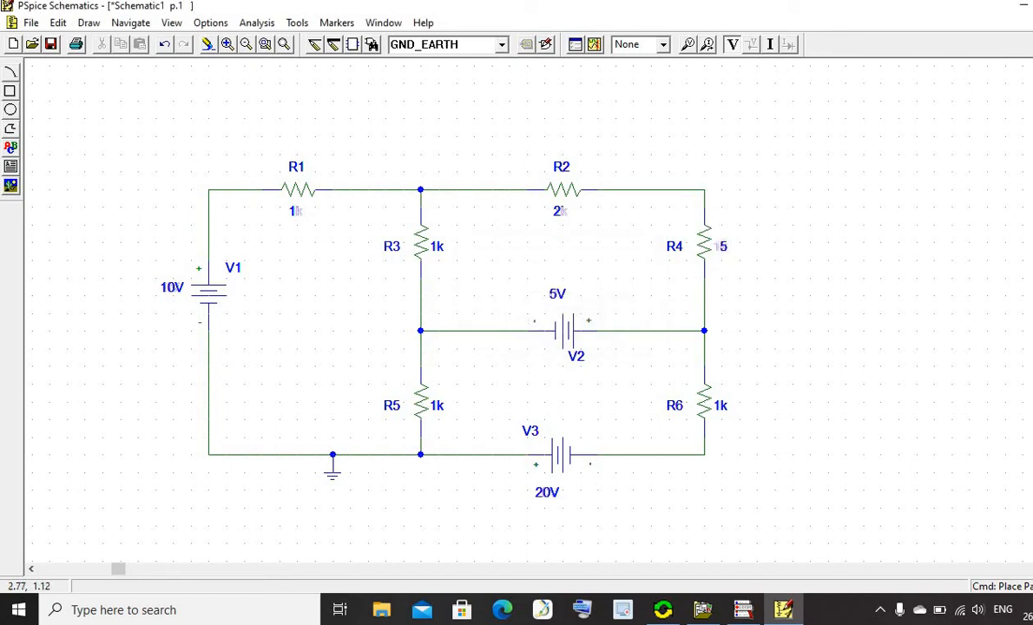
double_click(438, 246)
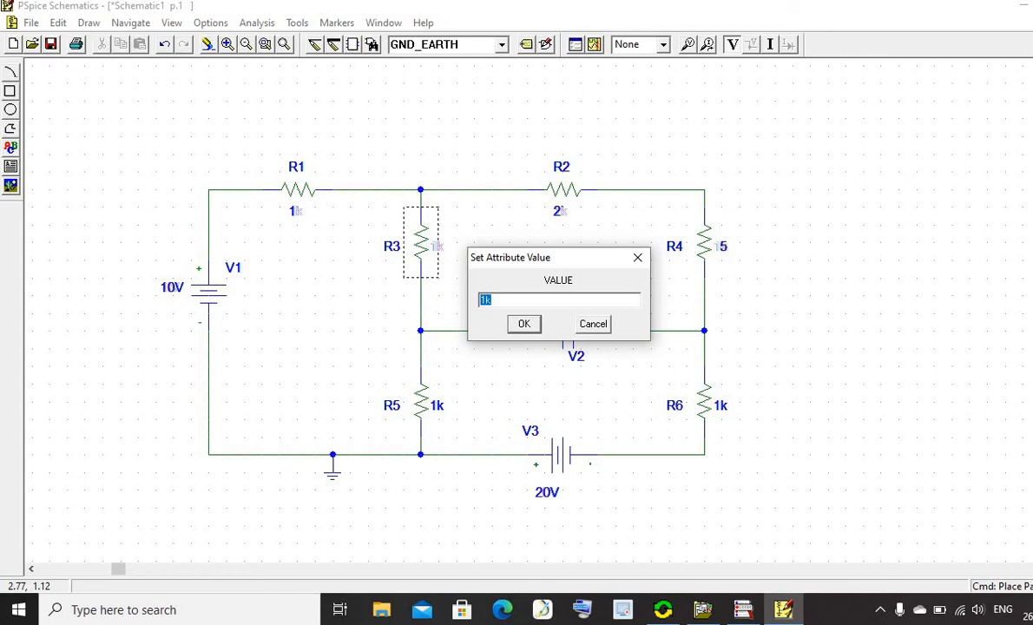
left_click(523, 322)
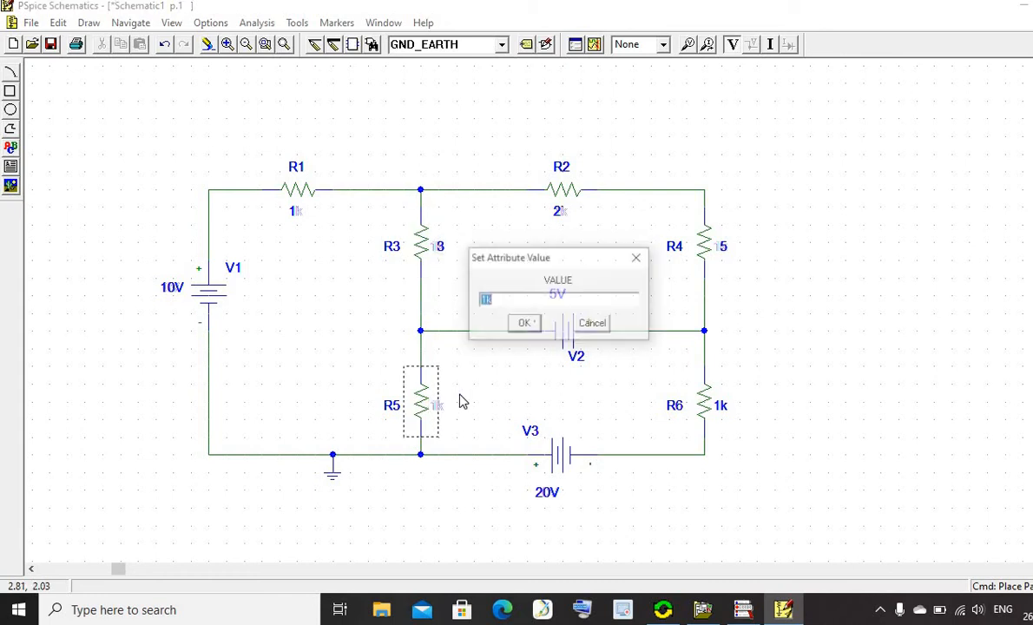
left_click(524, 322)
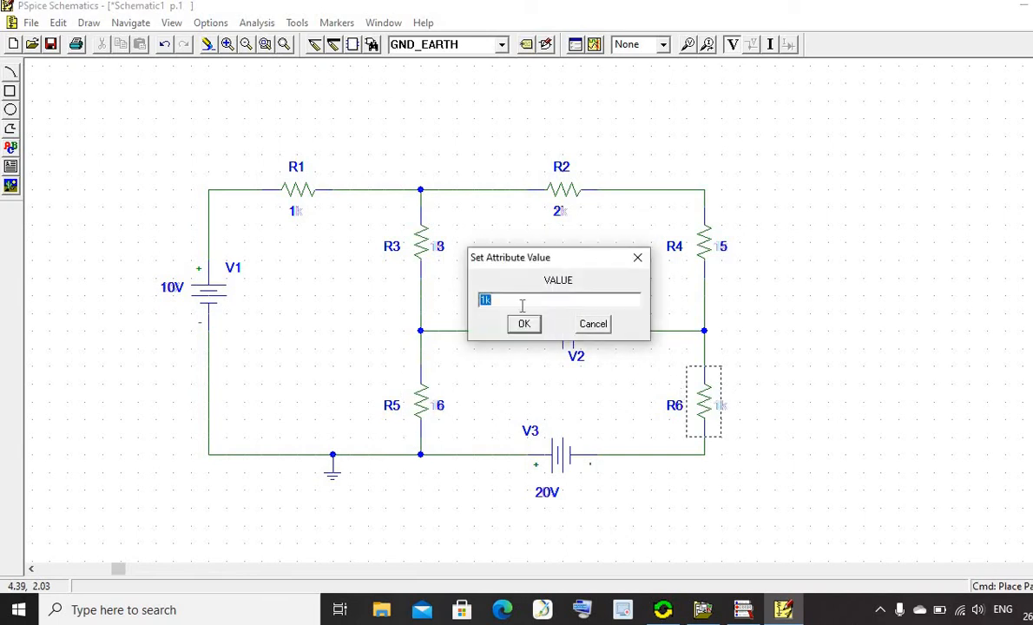
type("4")
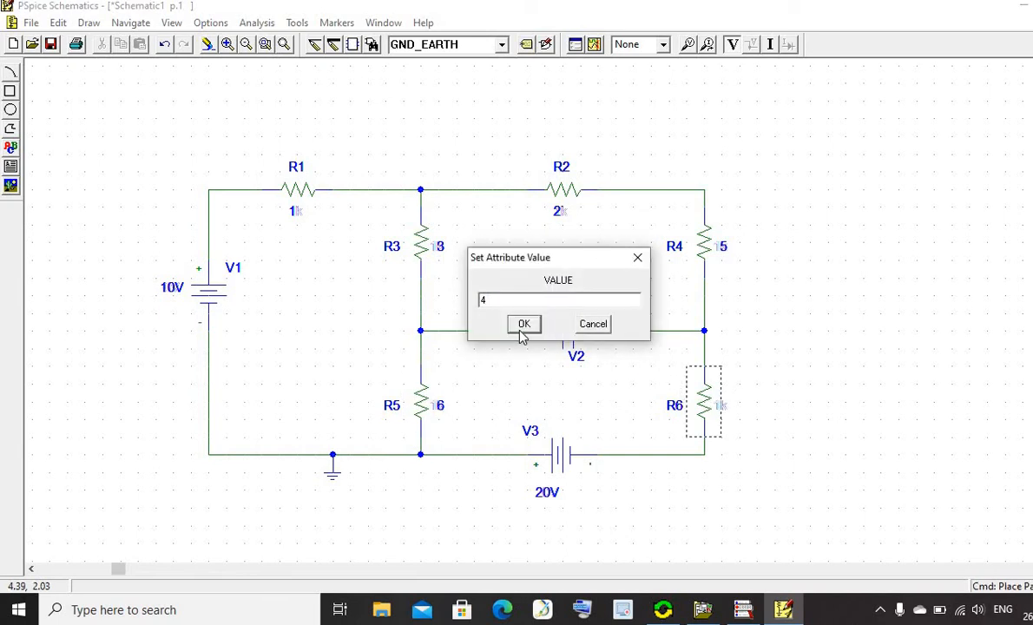
left_click(523, 324)
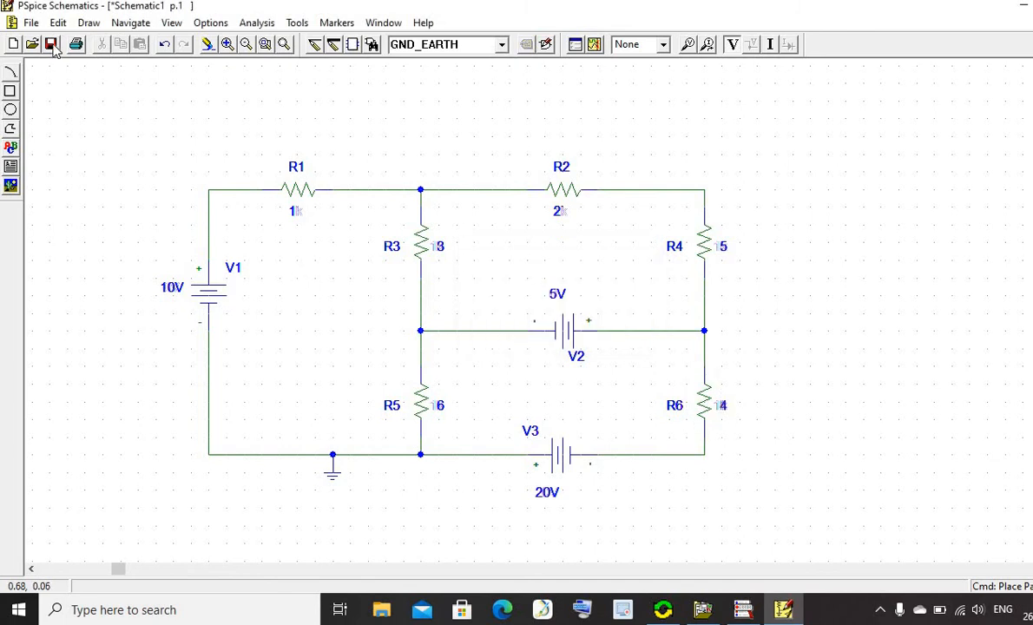
Save the schematic as mesh.sch.
left_click(50, 45)
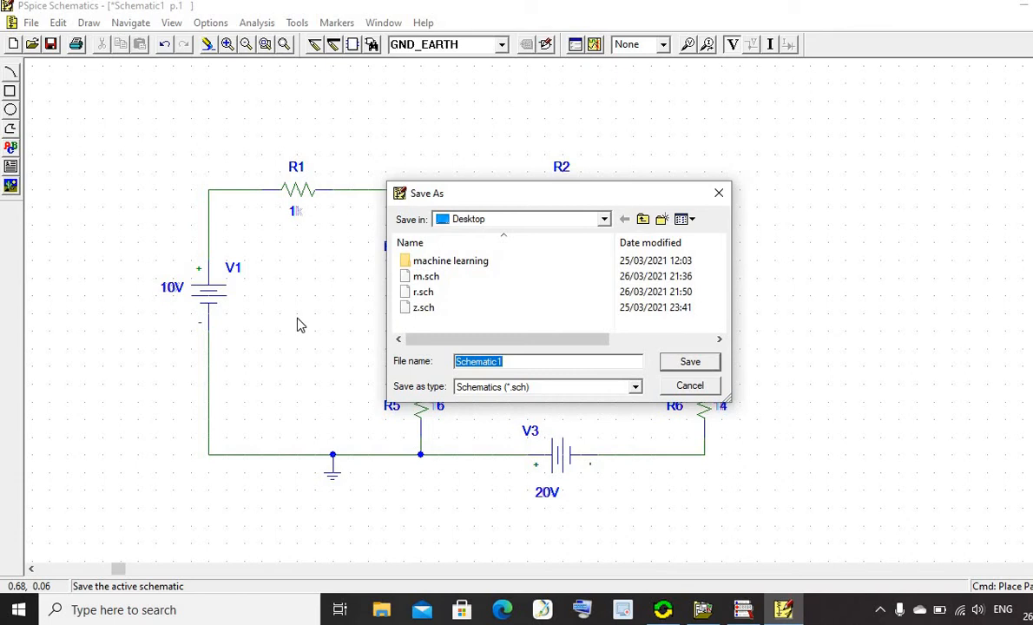
type("mesh")
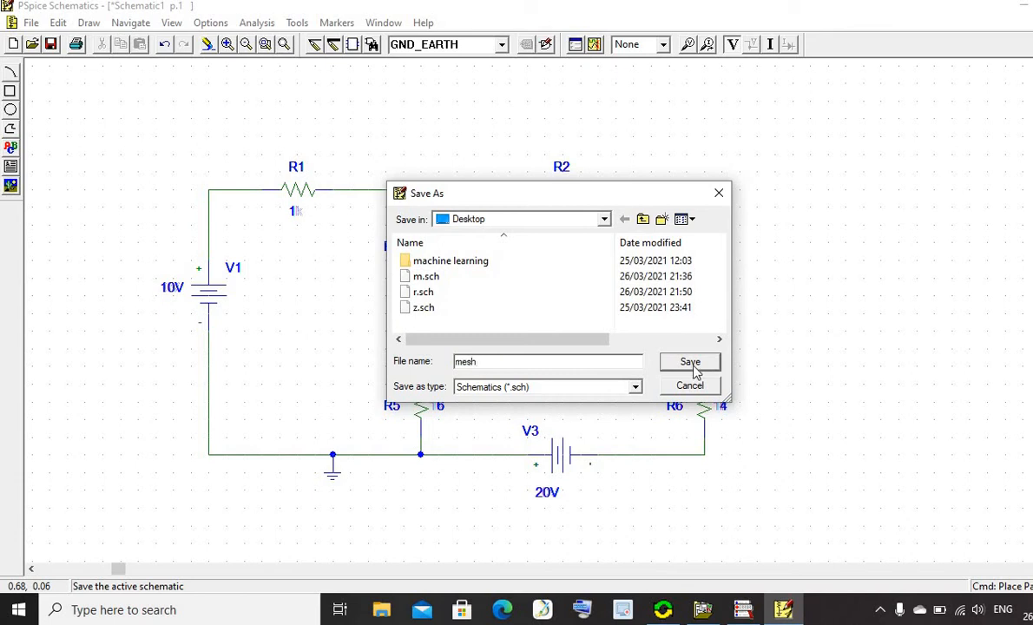
left_click(689, 361)
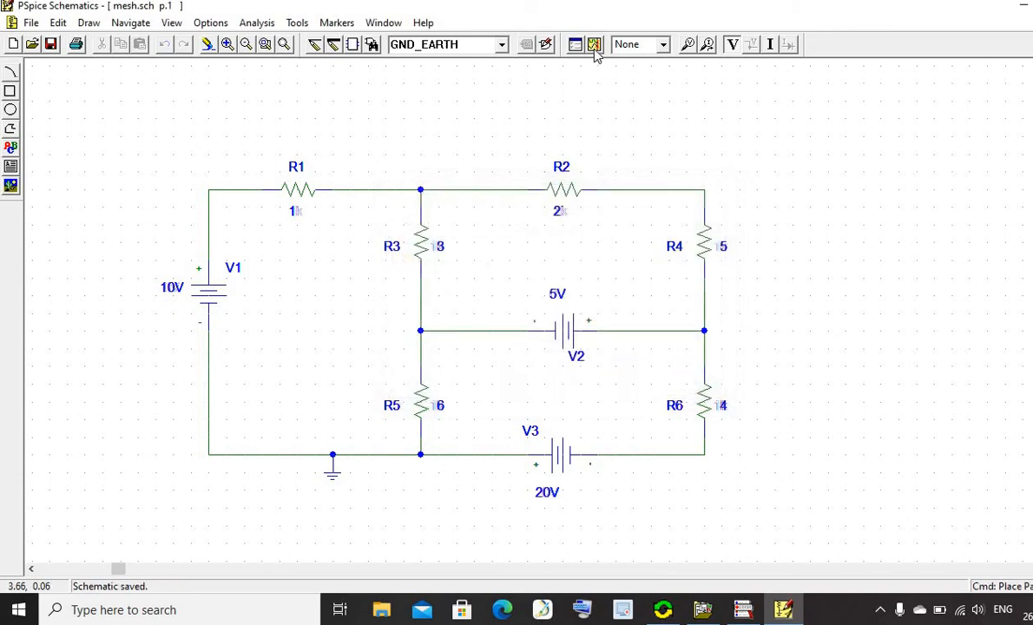
mouse_move(595, 44)
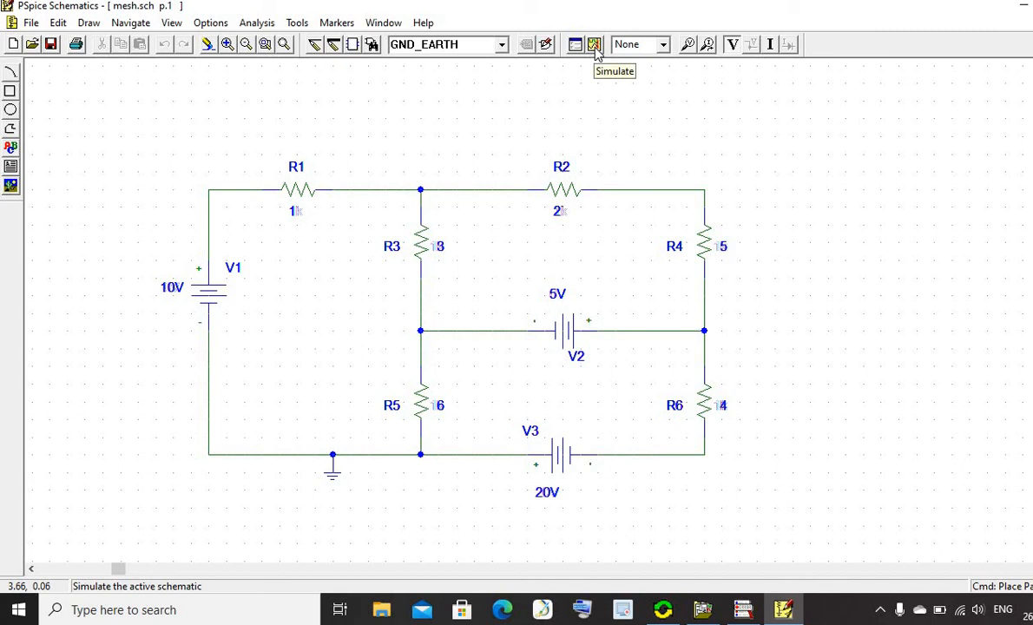
Run the PSpice bias-point simulation of mesh.sch from the Simulate toolbar button.
left_click(594, 44)
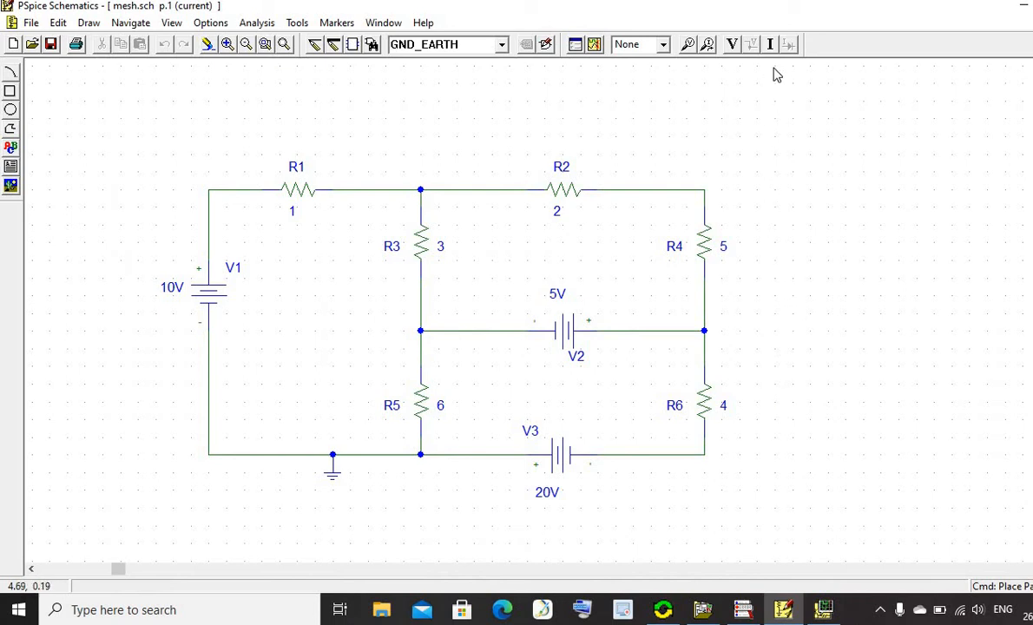
mouse_move(770, 44)
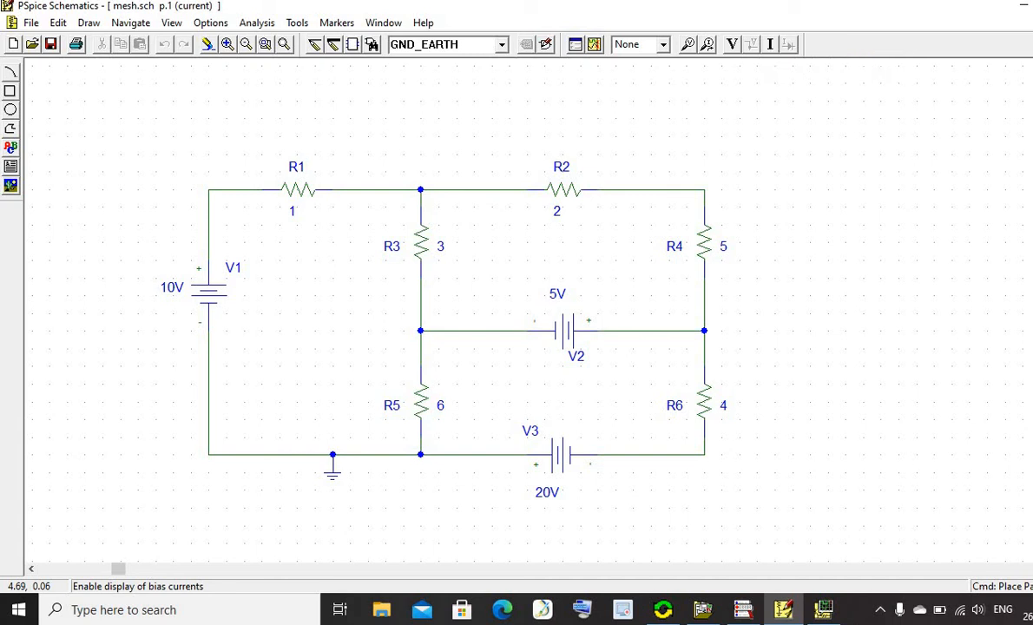
Turn on the bias current display, showing 4.273A through R1 and 5.064A through R6.
left_click(769, 44)
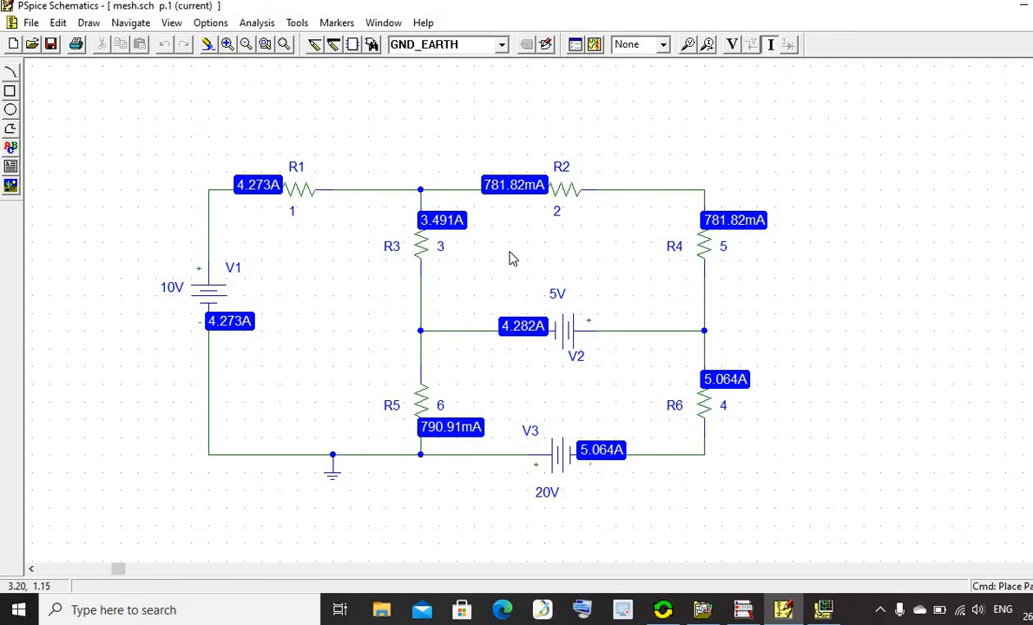
mouse_move(593, 456)
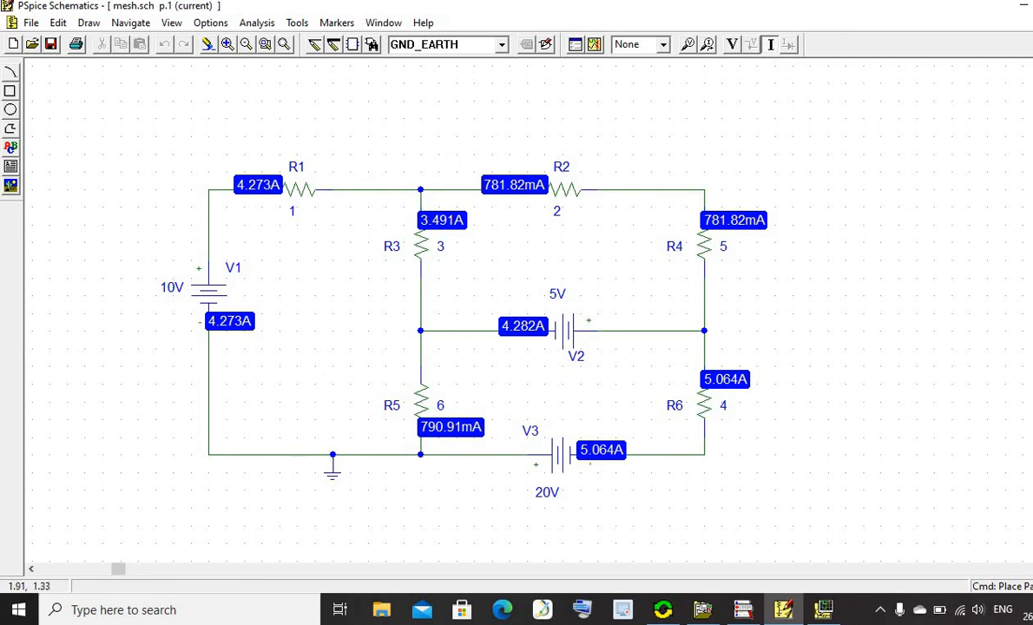
mouse_move(312, 328)
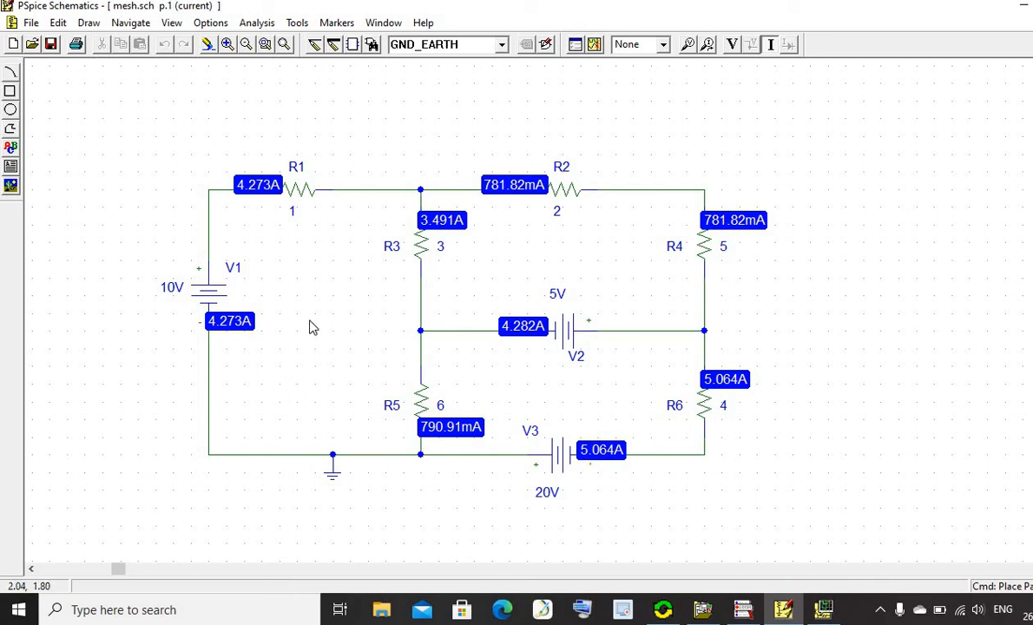
mouse_move(617, 279)
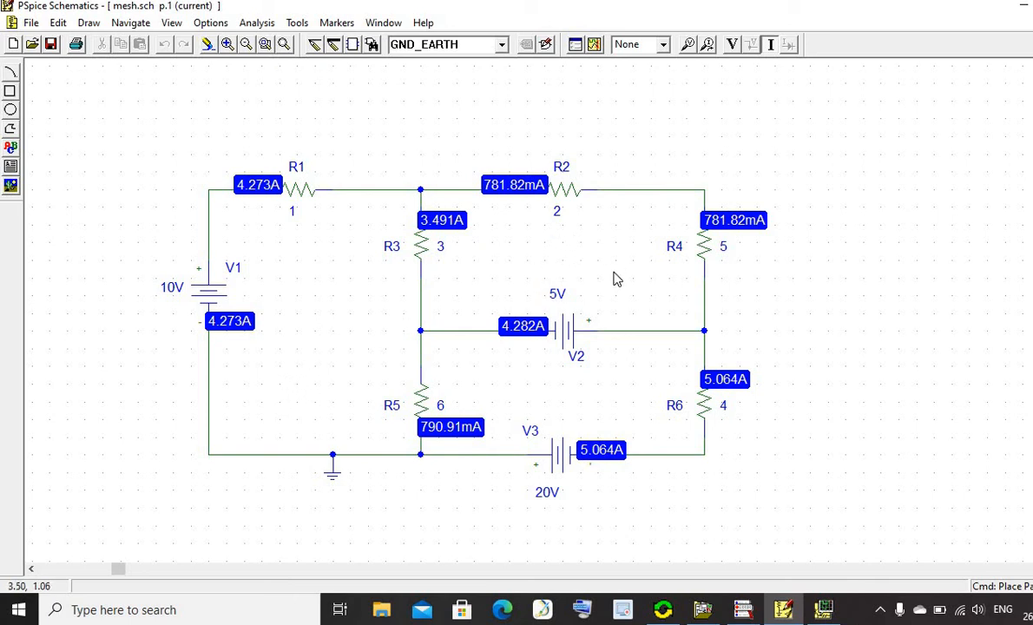
mouse_move(642, 376)
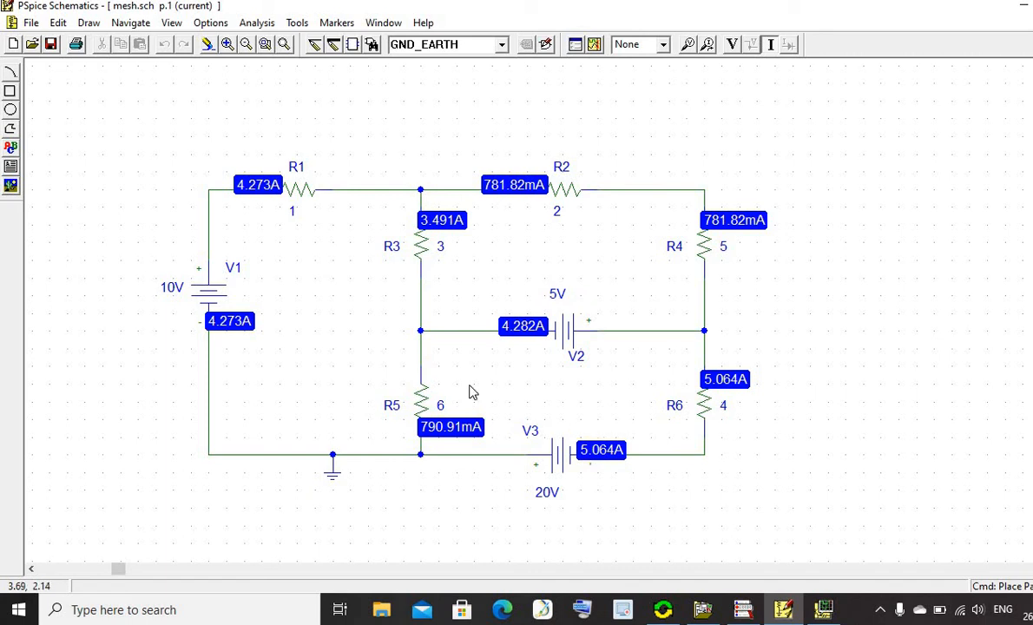
mouse_move(269, 256)
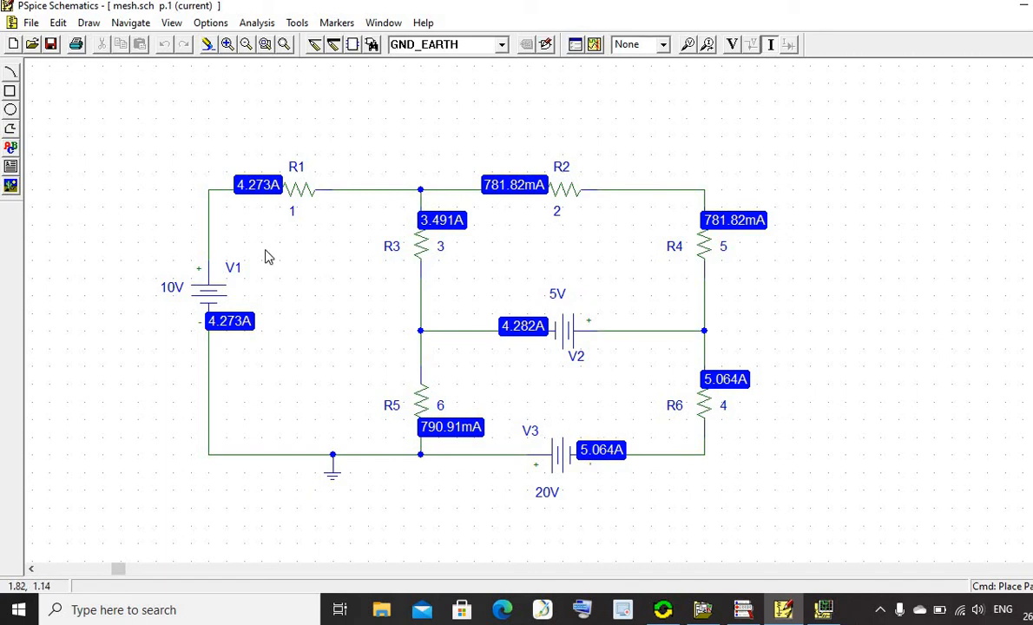
mouse_move(258, 197)
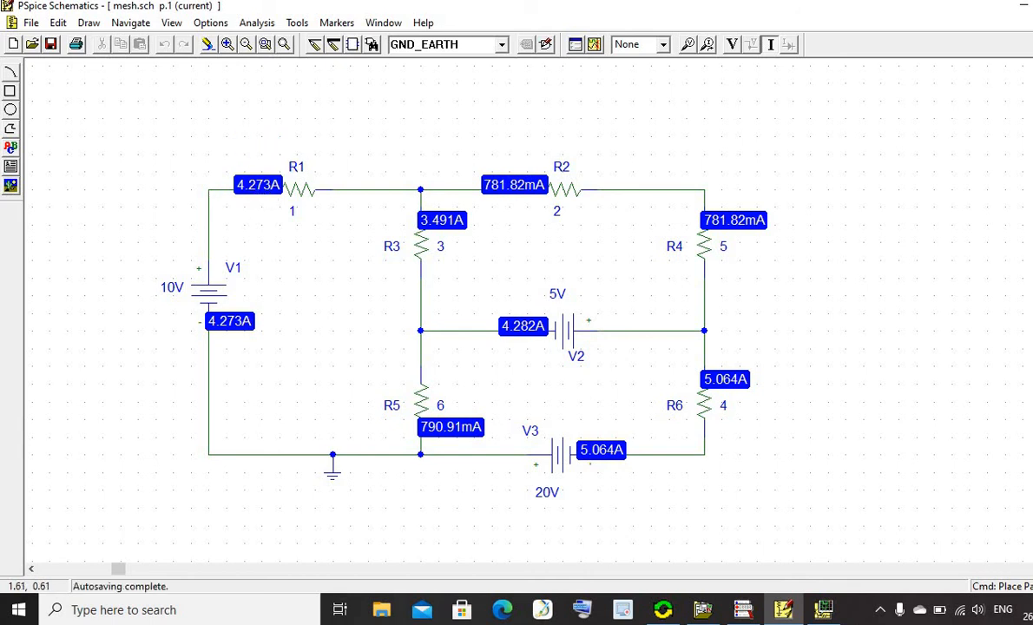
mouse_move(507, 220)
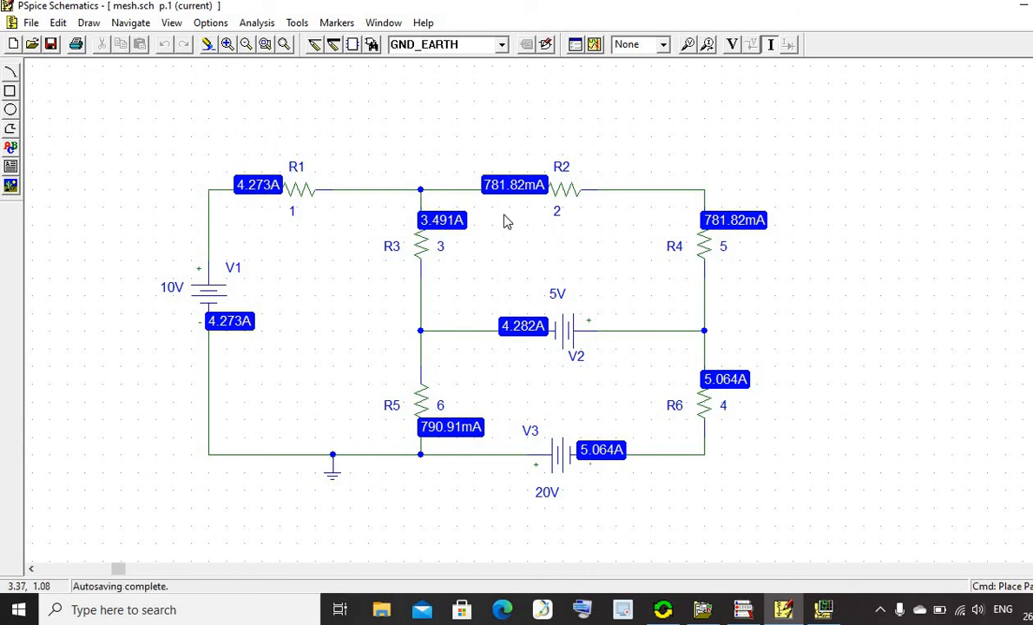
mouse_move(501, 200)
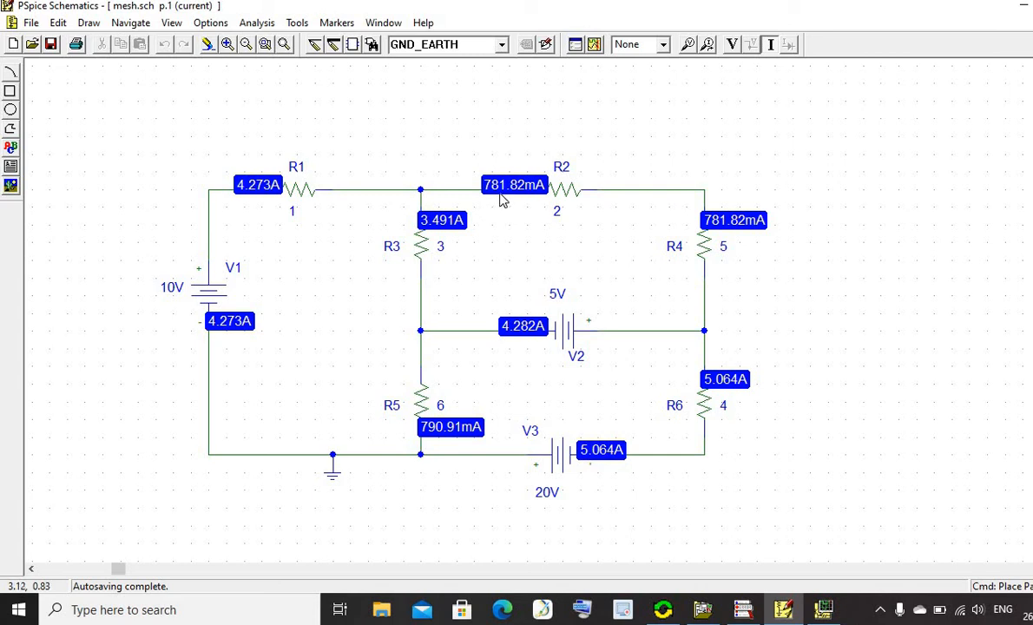
mouse_move(563, 174)
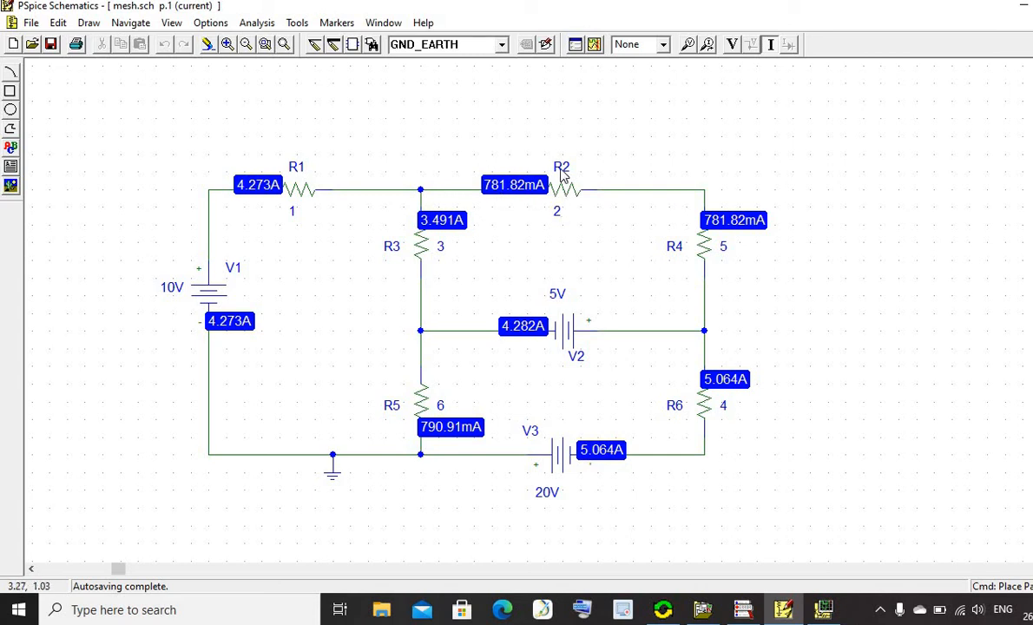
mouse_move(620, 425)
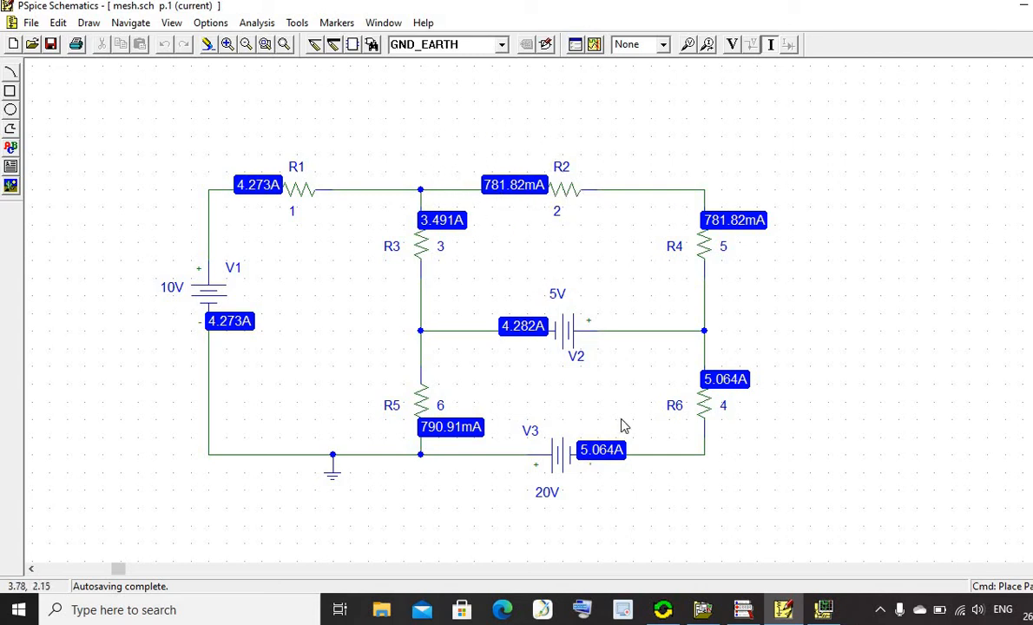
mouse_move(738, 375)
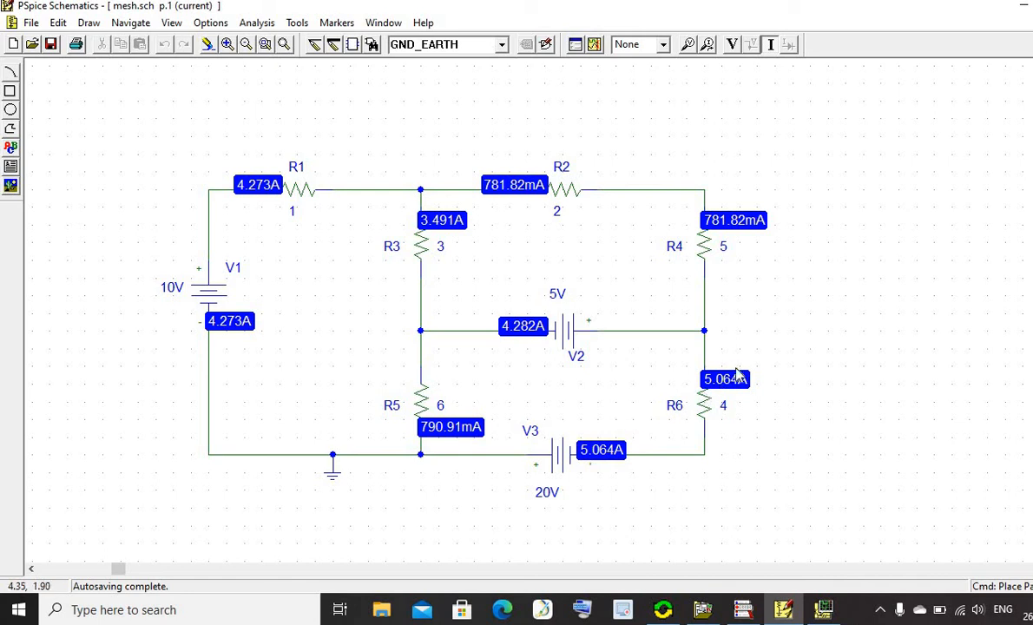
mouse_move(752, 419)
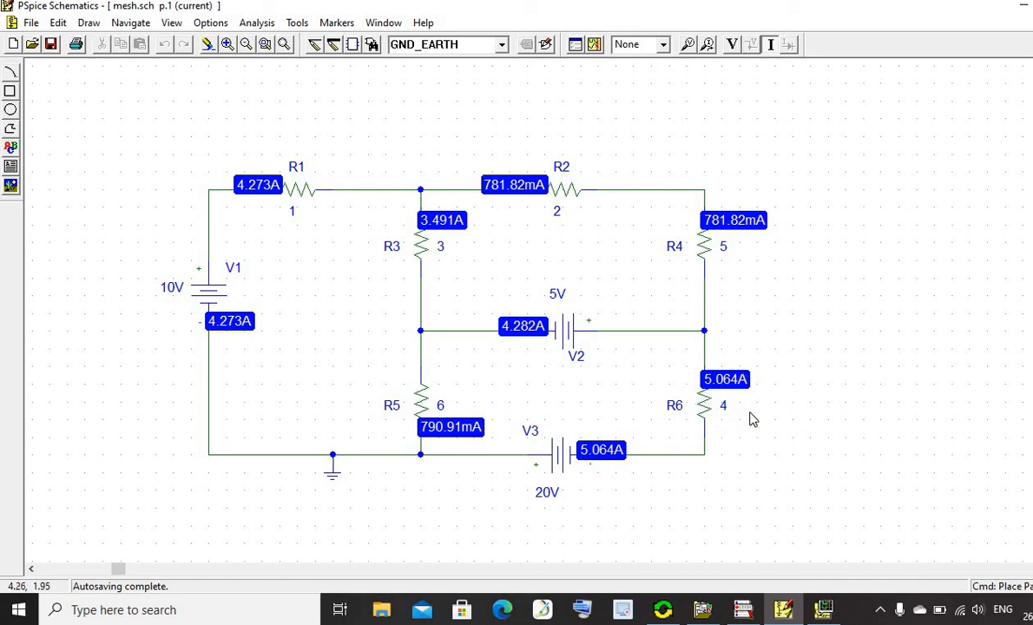
mouse_move(776, 454)
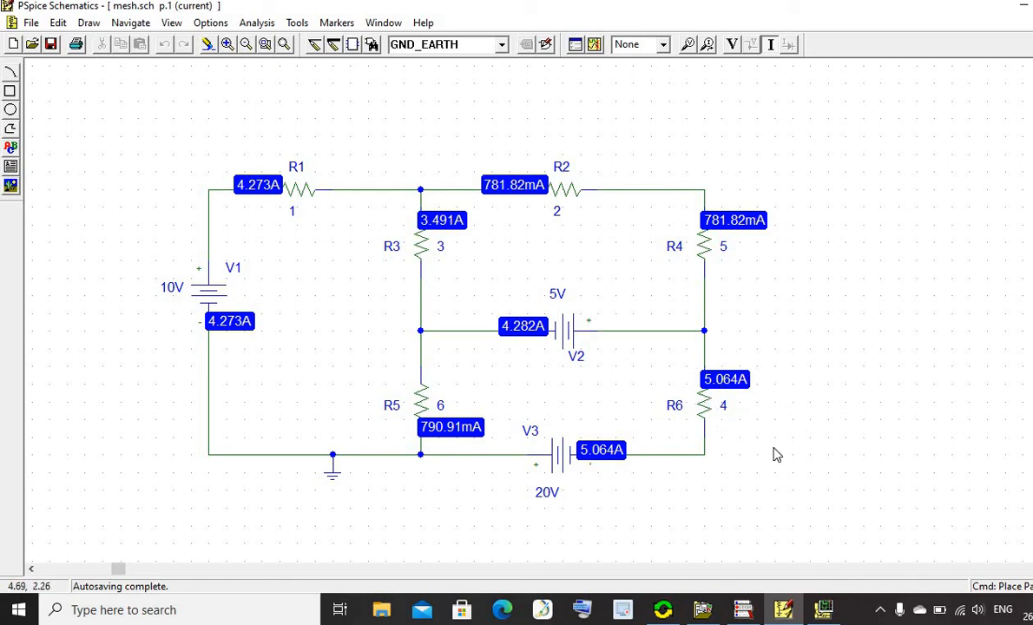